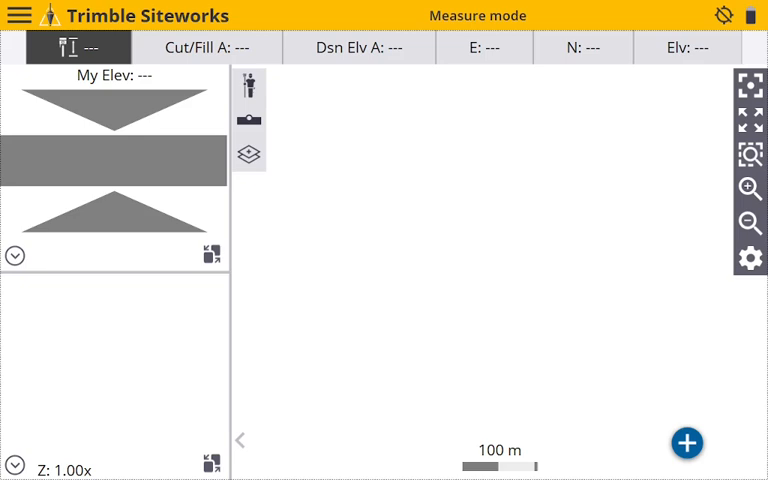
# Reach the Open Project dialog via Change Project in the main menu.
pyautogui.click(20, 16)
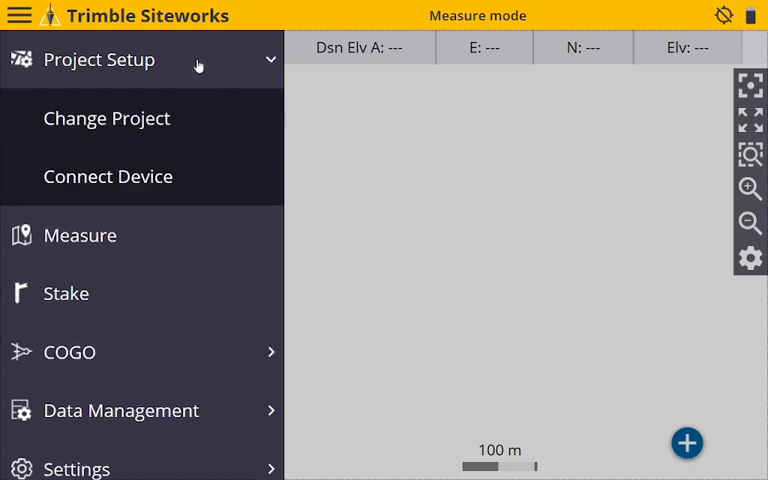
pyautogui.click(106, 118)
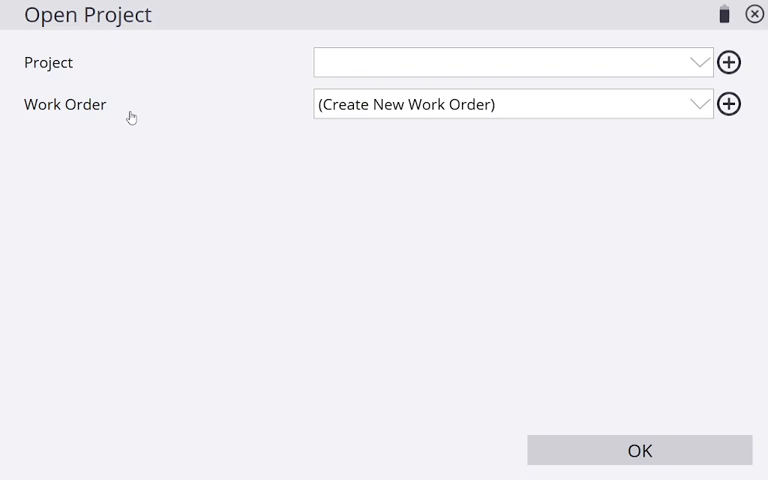
# Name the new project '4k', keep distances in US Survey Feet, and continue.
pyautogui.click(728, 62)
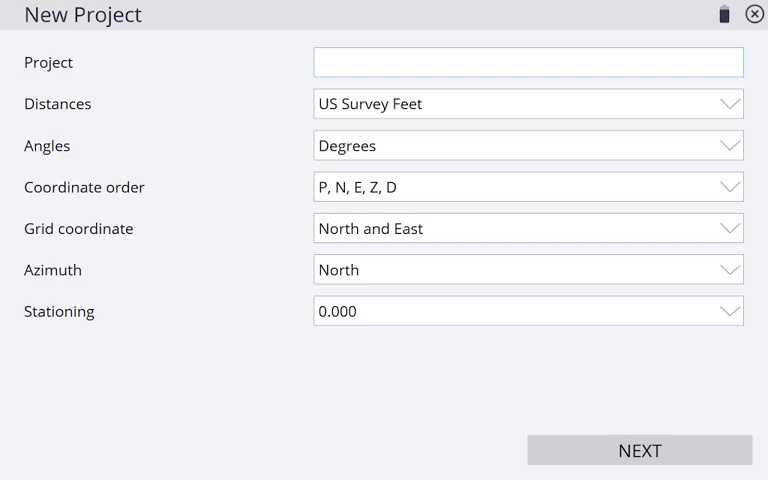
pyautogui.click(528, 62)
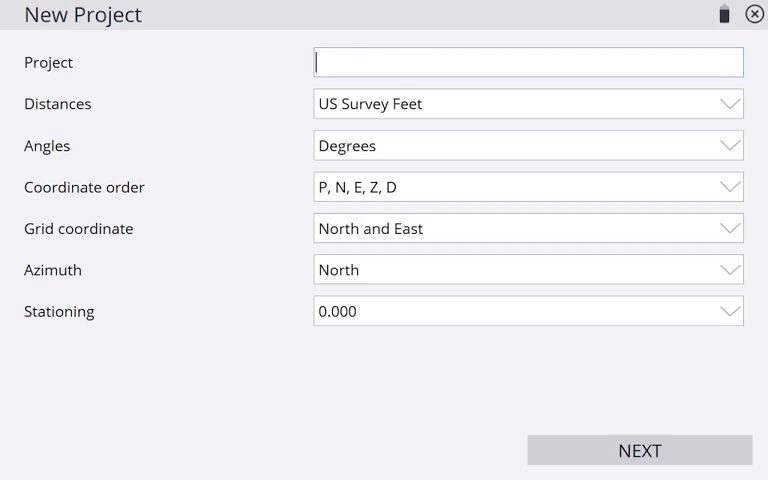
pyautogui.write('4k')
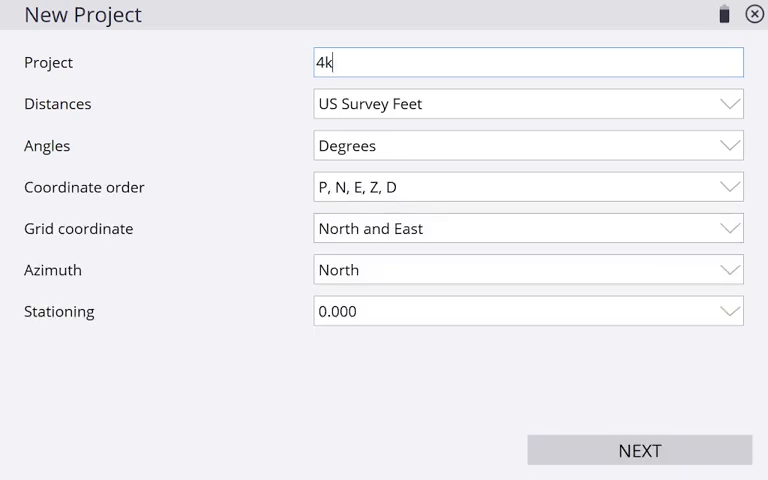
pyautogui.click(528, 104)
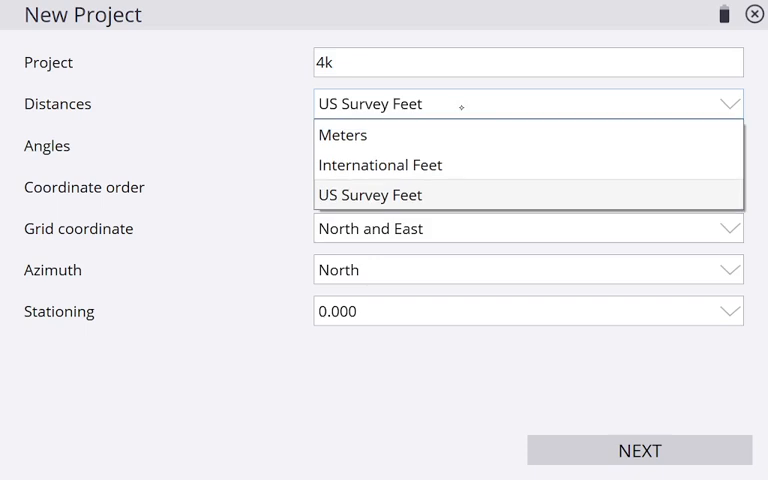
pyautogui.click(370, 196)
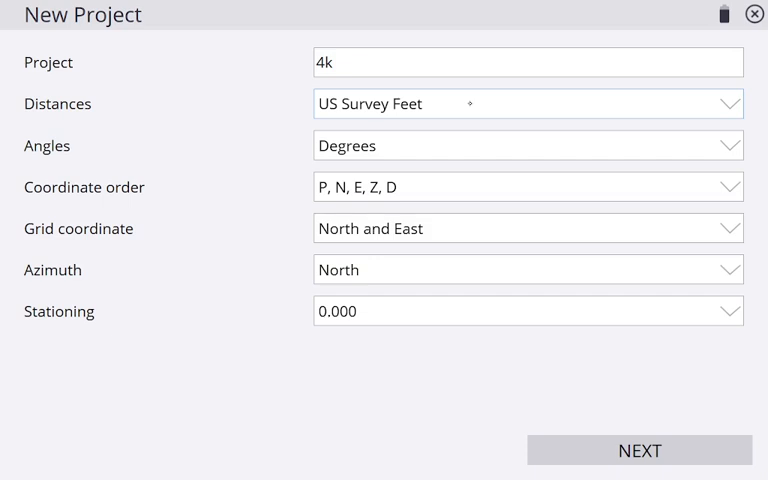
pyautogui.click(640, 450)
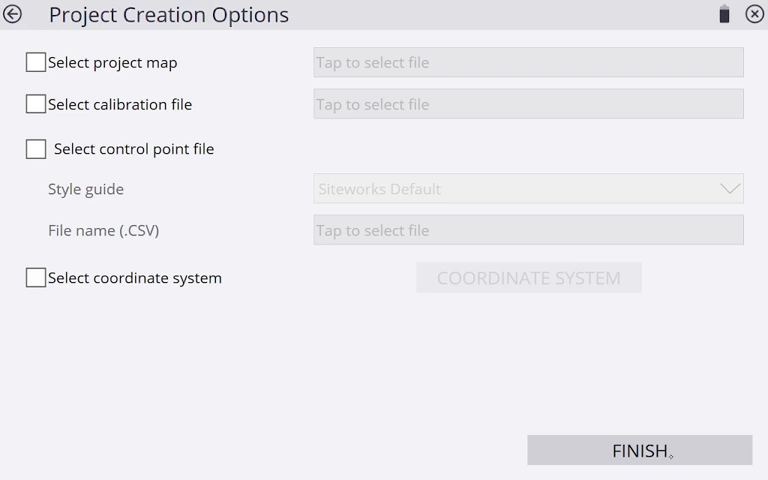
# Create project 4k with control file Add Control 10-21-21.csv, ignoring import errors.
pyautogui.click(36, 148)
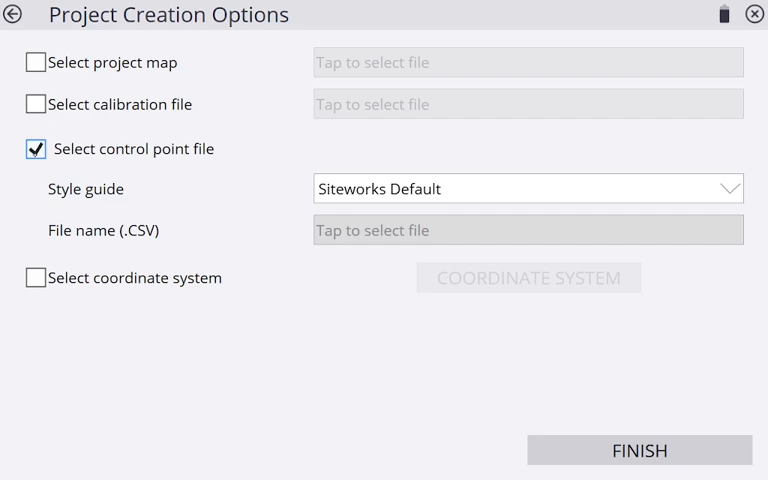
pyautogui.click(528, 230)
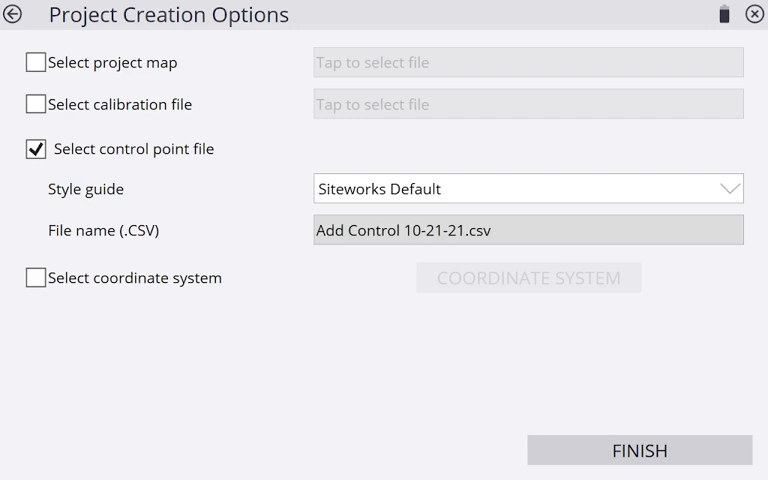
pyautogui.click(640, 450)
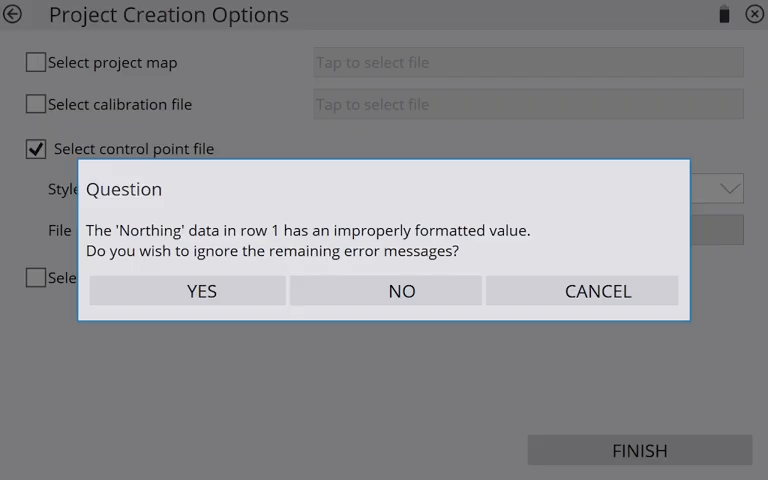
pyautogui.click(188, 292)
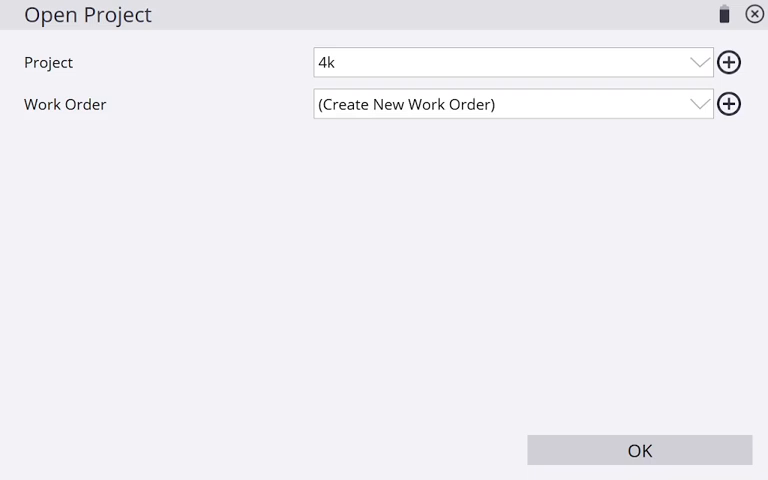
# Create a work order named '4k' for the project.
pyautogui.click(732, 104)
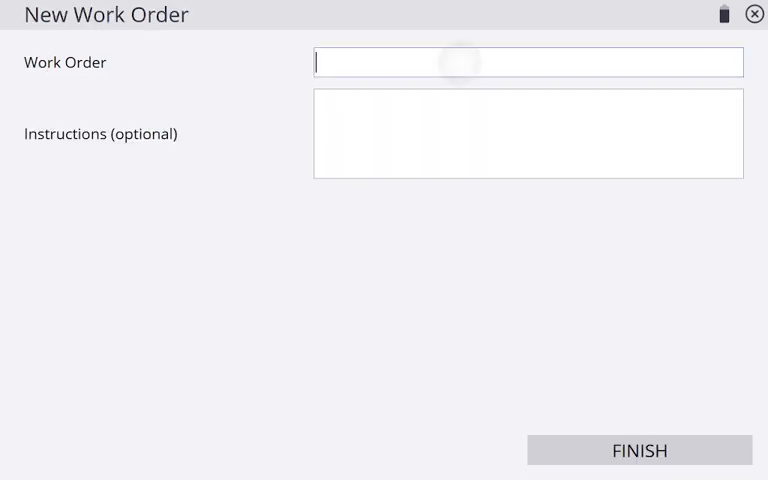
pyautogui.write('4k')
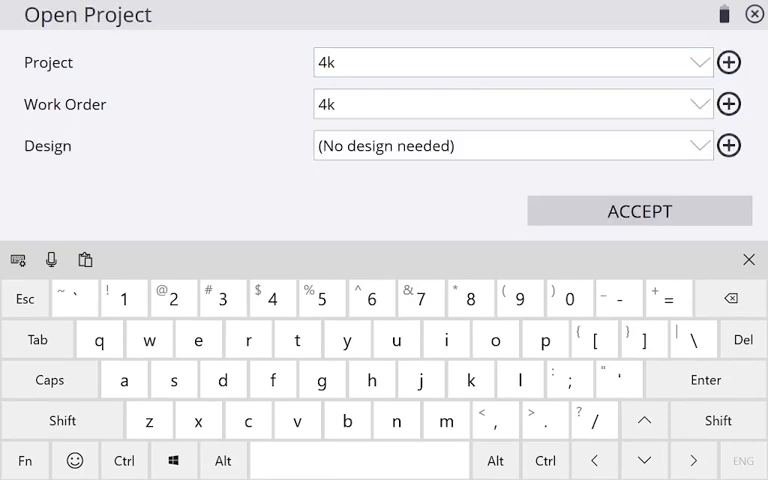
pyautogui.click(748, 260)
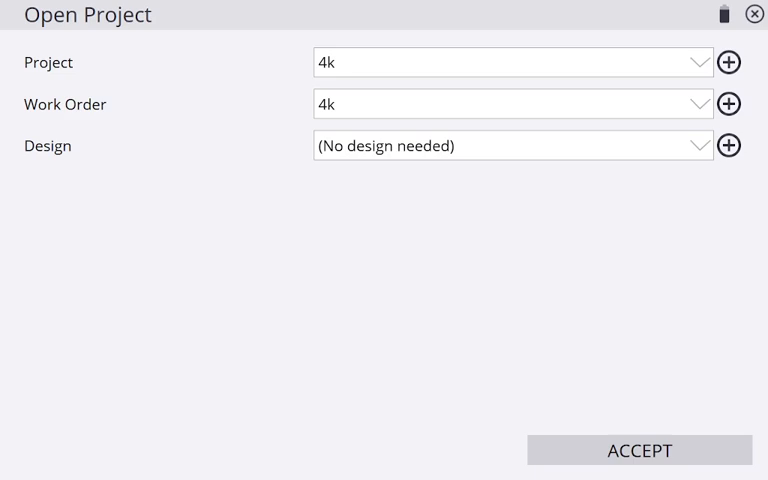
# Start a design named '4k' and choose 4K DEMO MODEL Surf.ttm as its surface.
pyautogui.click(728, 144)
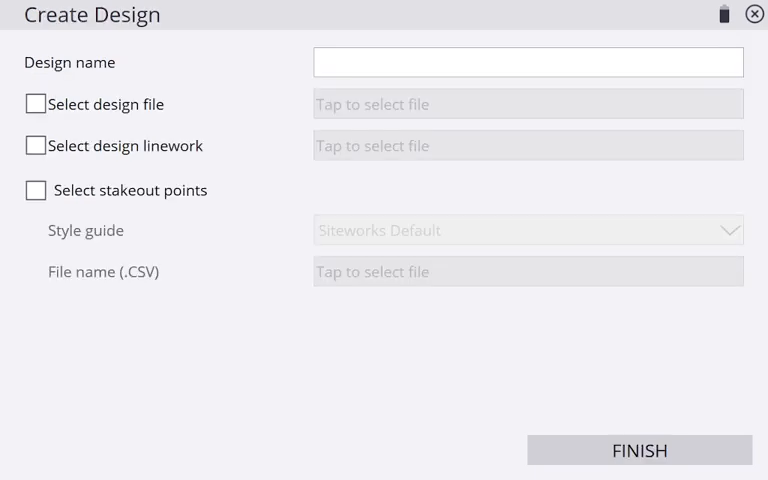
pyautogui.write('4k')
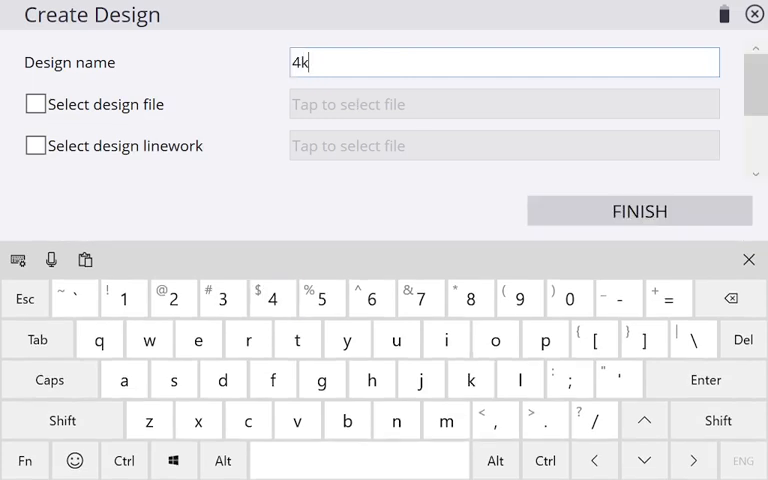
pyautogui.click(748, 260)
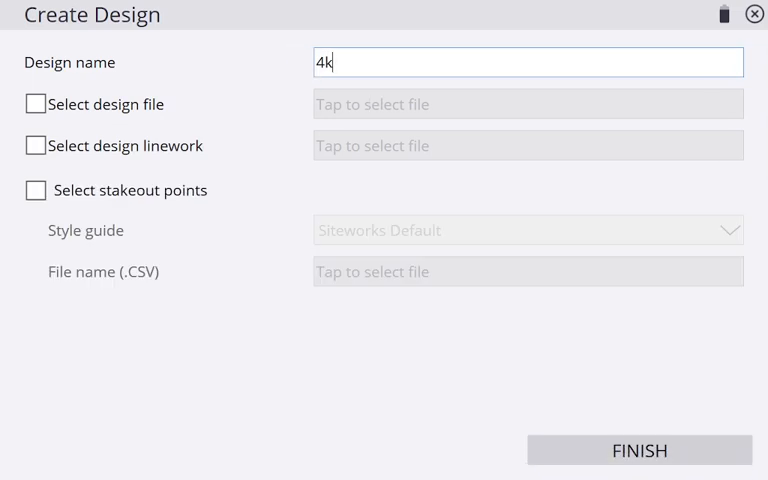
pyautogui.click(36, 104)
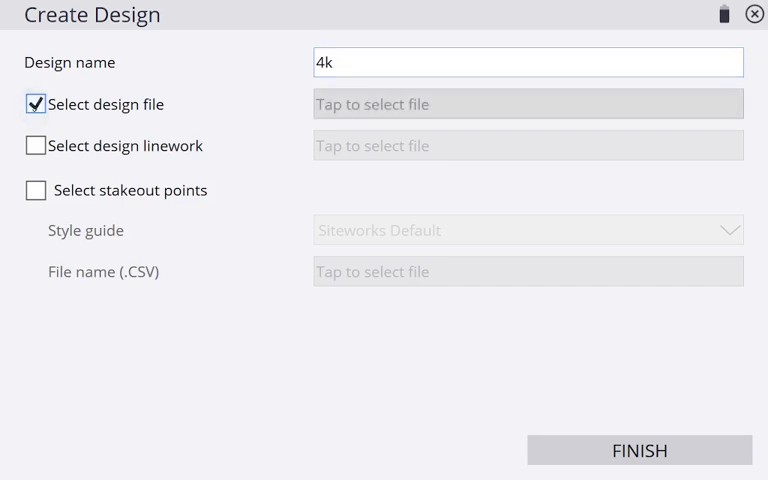
pyautogui.click(528, 104)
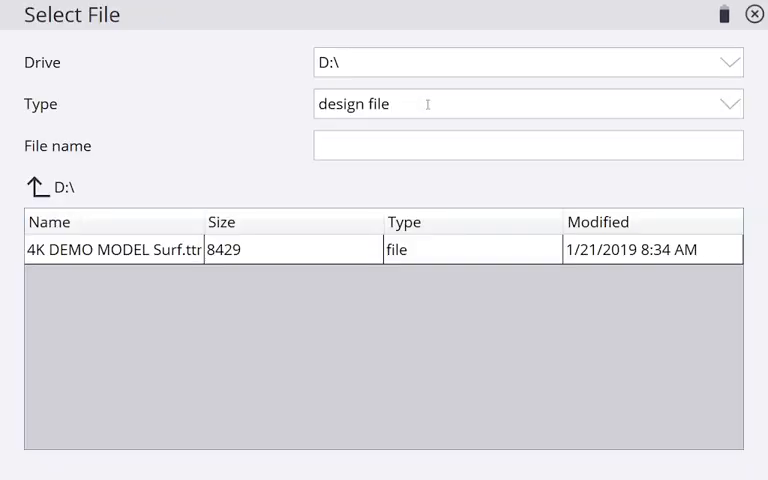
pyautogui.click(116, 250)
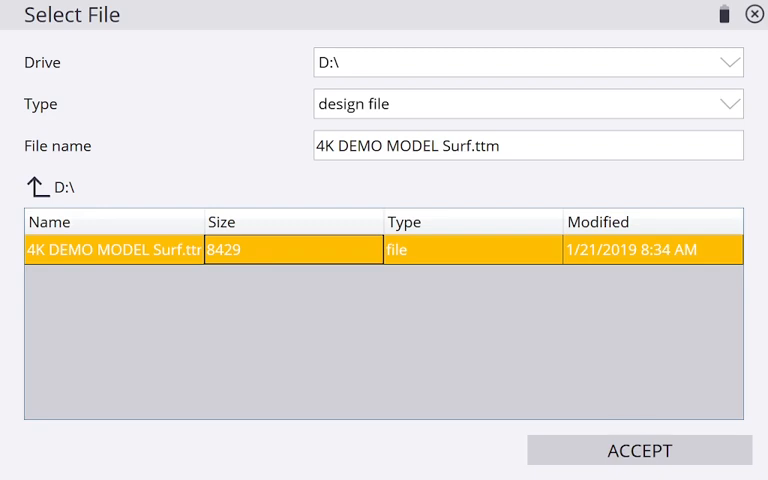
pyautogui.click(640, 450)
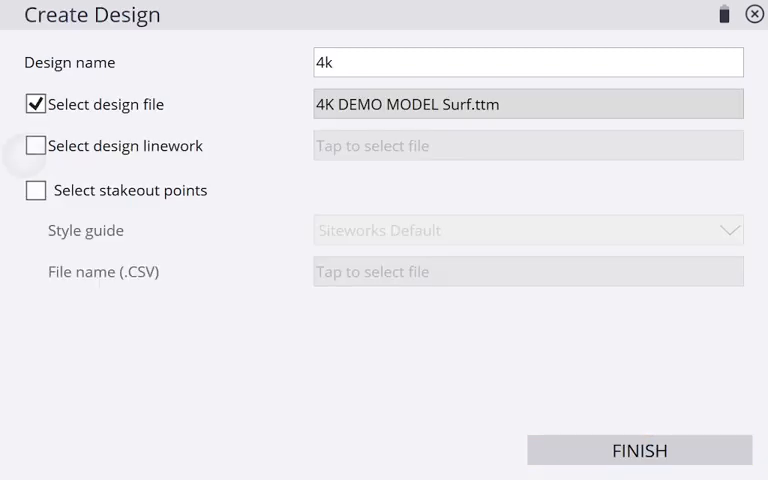
# Choose 4K DEMO MODEL LW.dxf as the design linework.
pyautogui.click(528, 144)
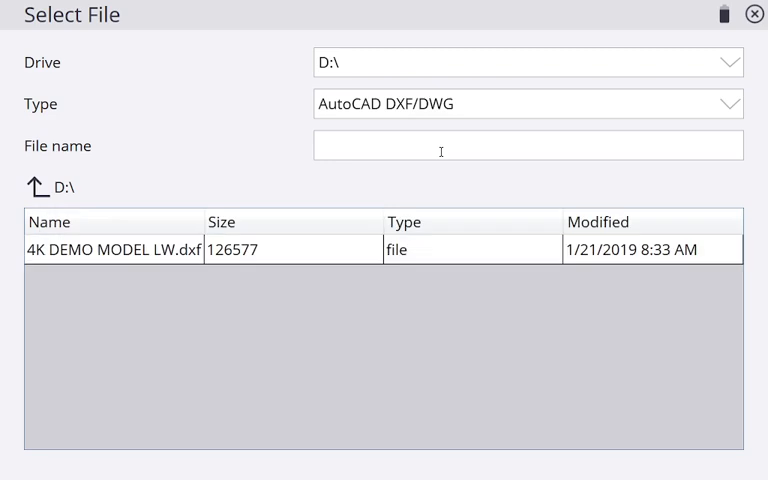
pyautogui.click(114, 250)
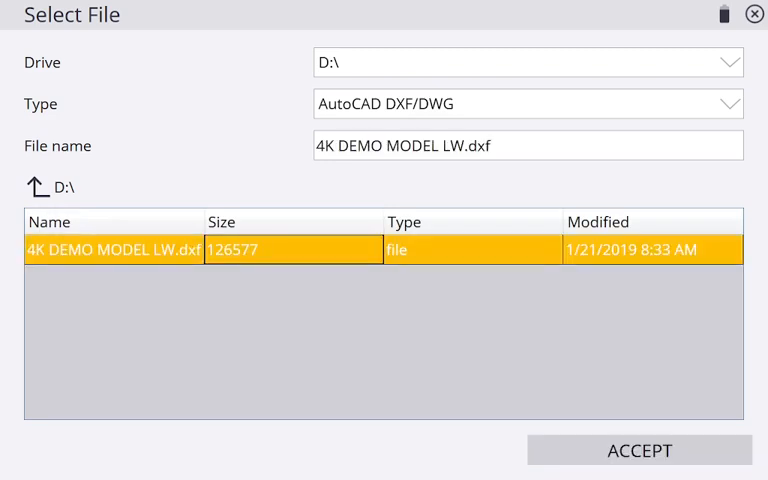
pyautogui.click(640, 450)
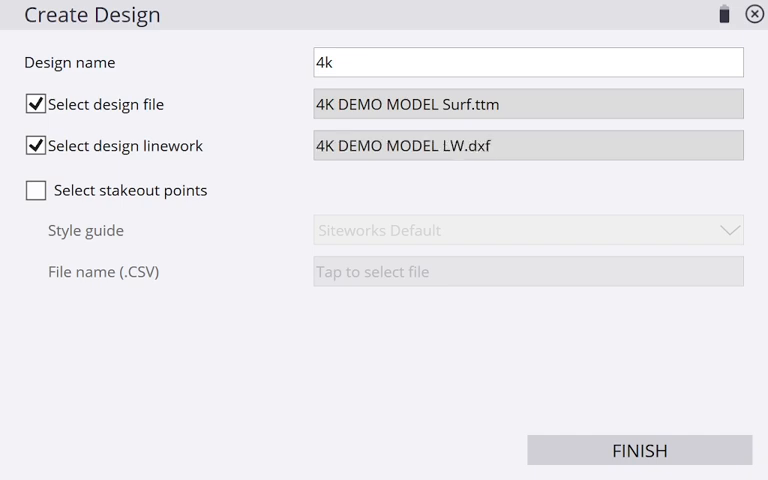
# Add Layout Points 10-23-18.csv as stakeout points and finish design 4k.
pyautogui.click(36, 190)
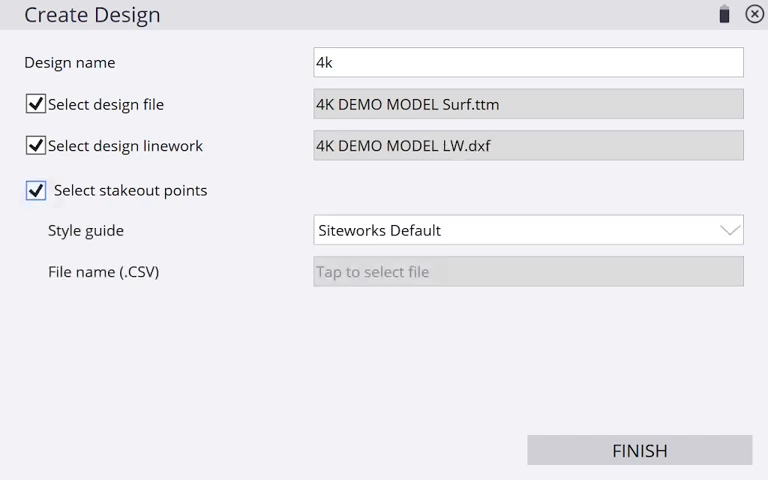
pyautogui.click(528, 272)
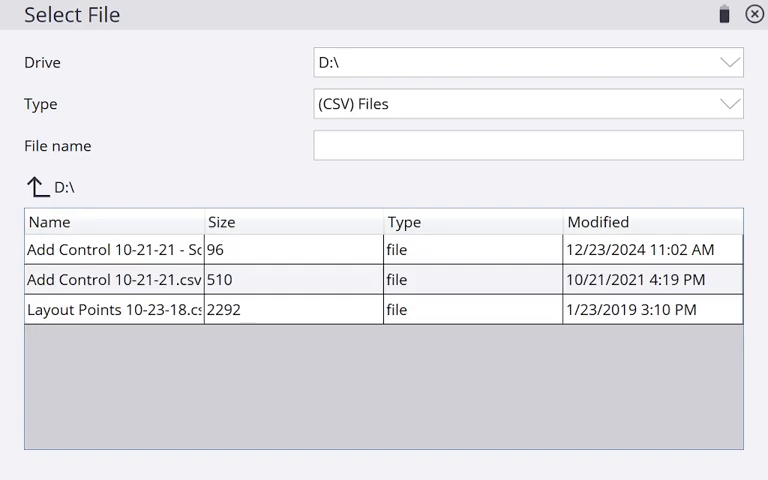
pyautogui.click(112, 308)
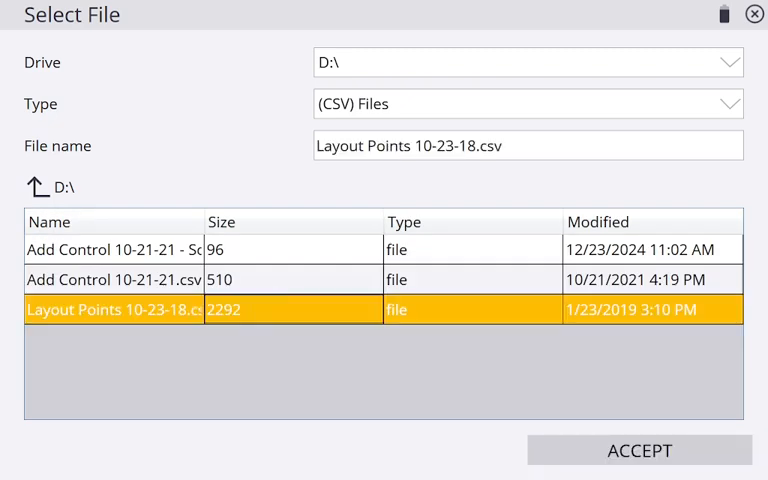
pyautogui.click(640, 450)
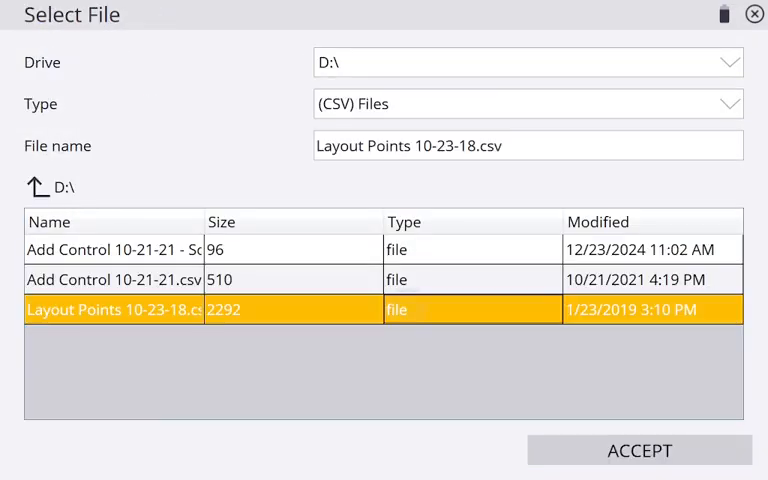
pyautogui.click(640, 450)
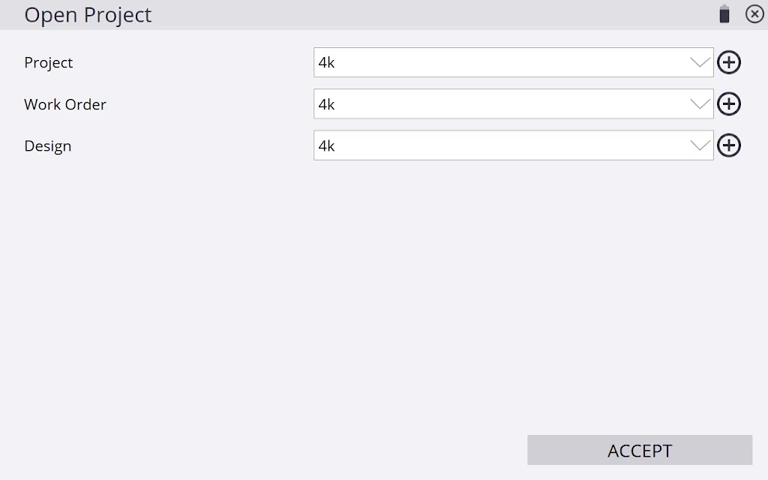
# Accept project, work order and design 4k to load the plan view map.
pyautogui.click(640, 450)
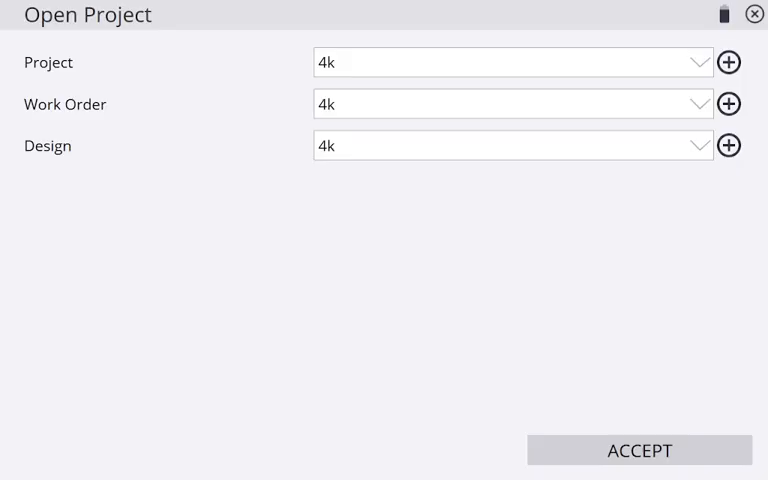
pyautogui.click(638, 450)
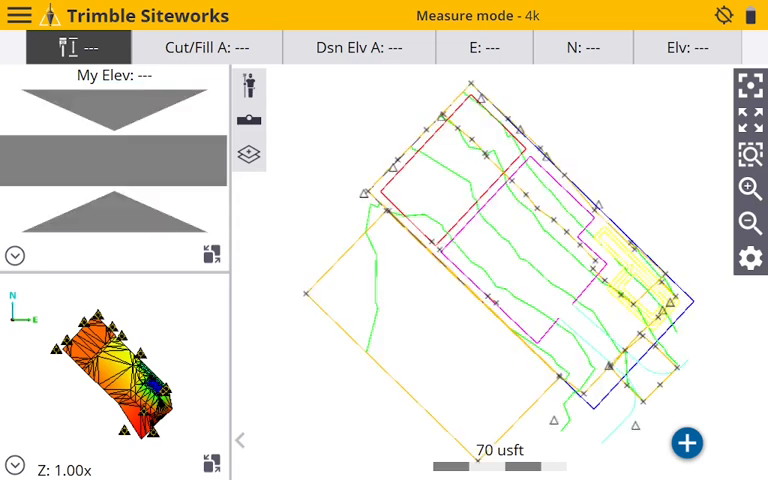